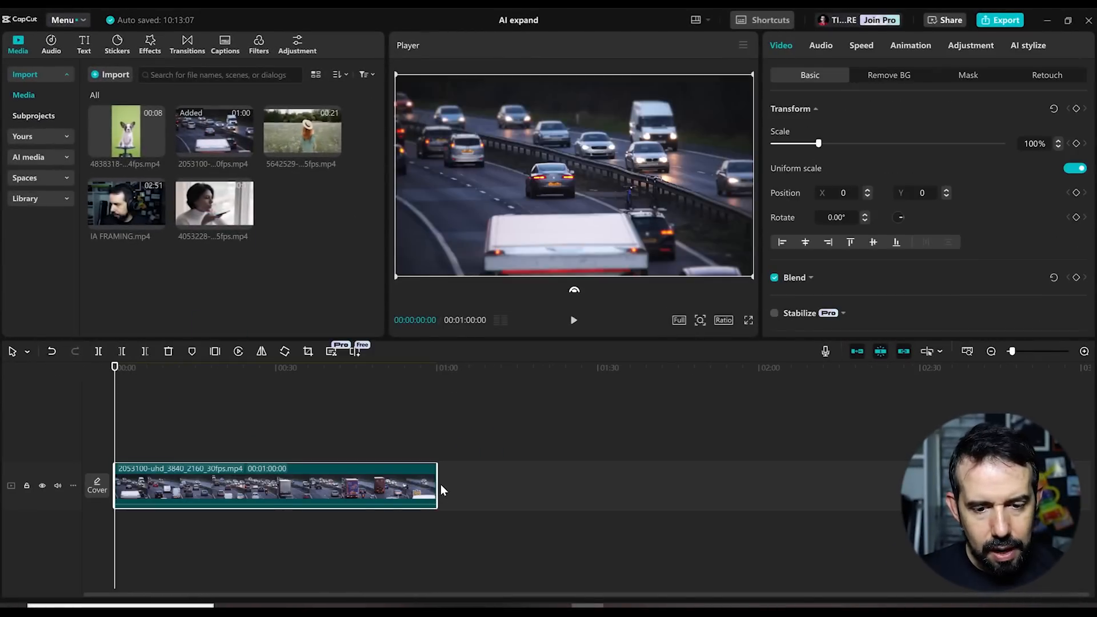
Drag the highway clip's right edge left, cutting it from one minute to about 10 seconds.
left_click_drag(437, 486, 314, 487)
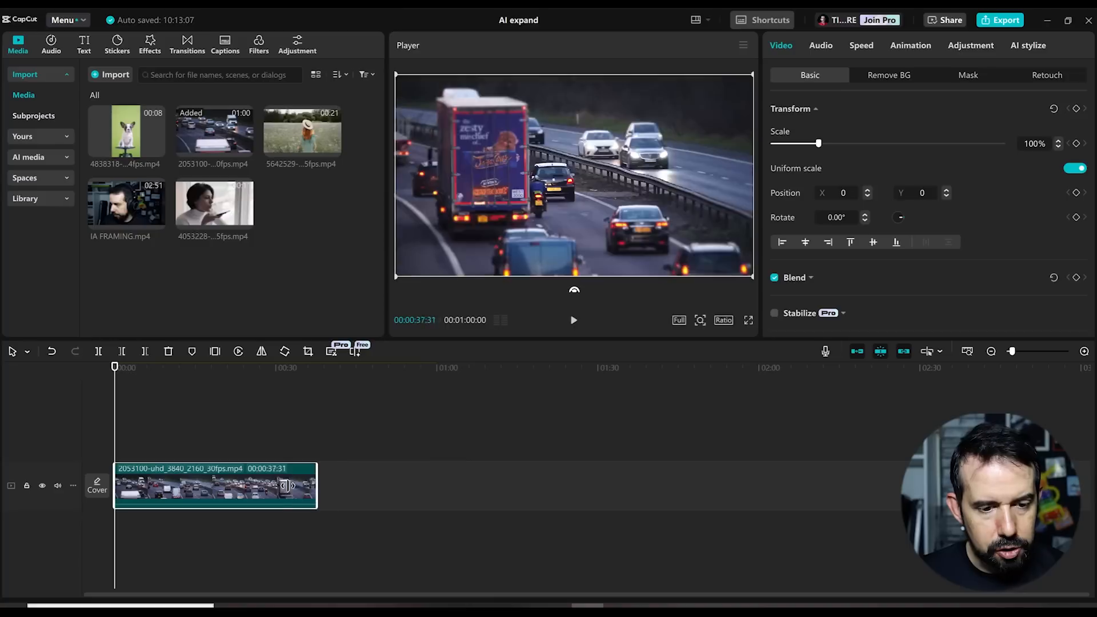
left_click_drag(287, 486, 171, 495)
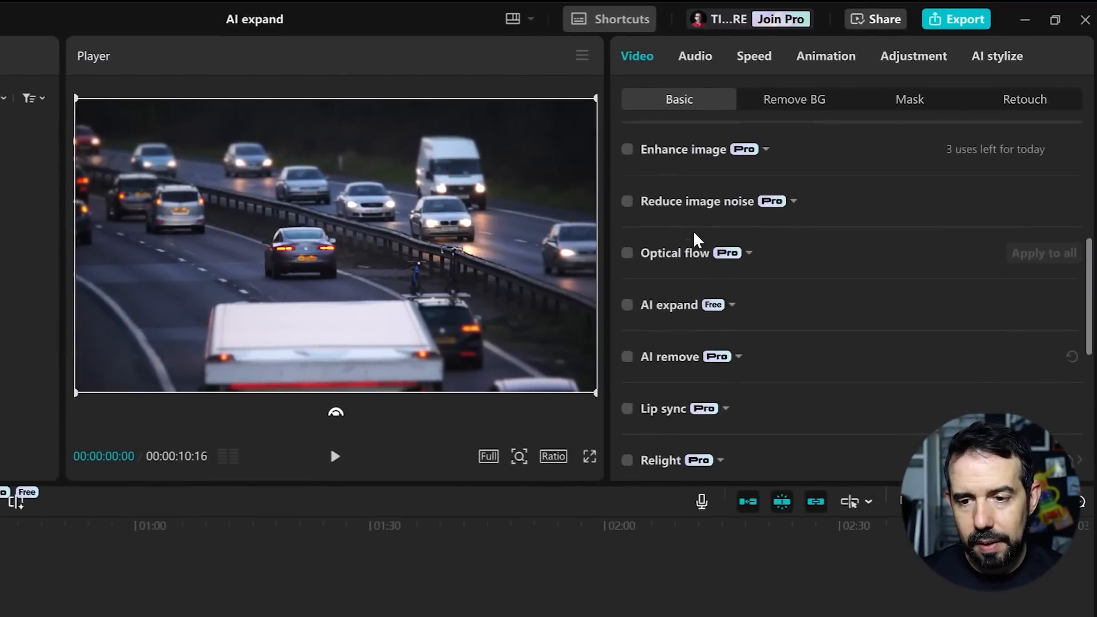
Tick the AI movement checkbox in the Video Basic panel for the highway clip.
scroll("down", 3)
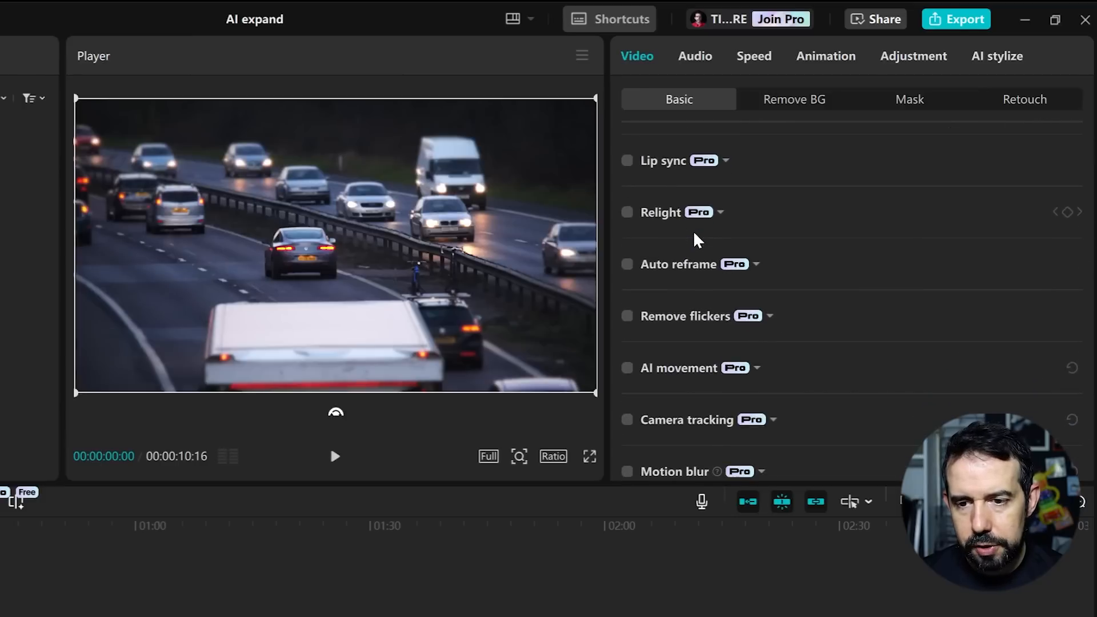
mouse_move(637, 380)
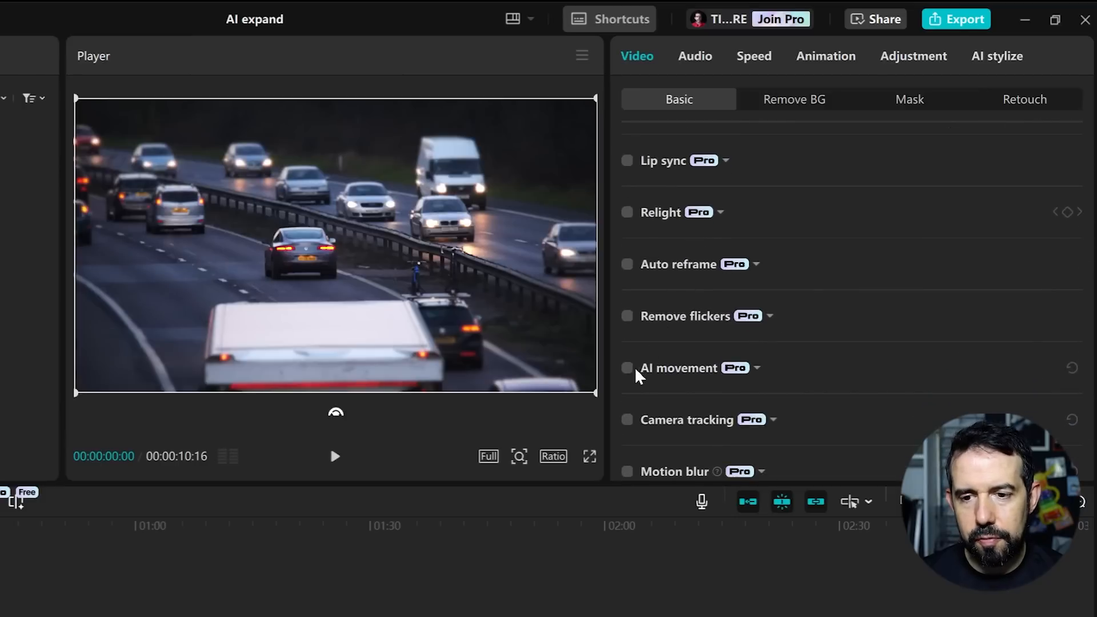
left_click(627, 368)
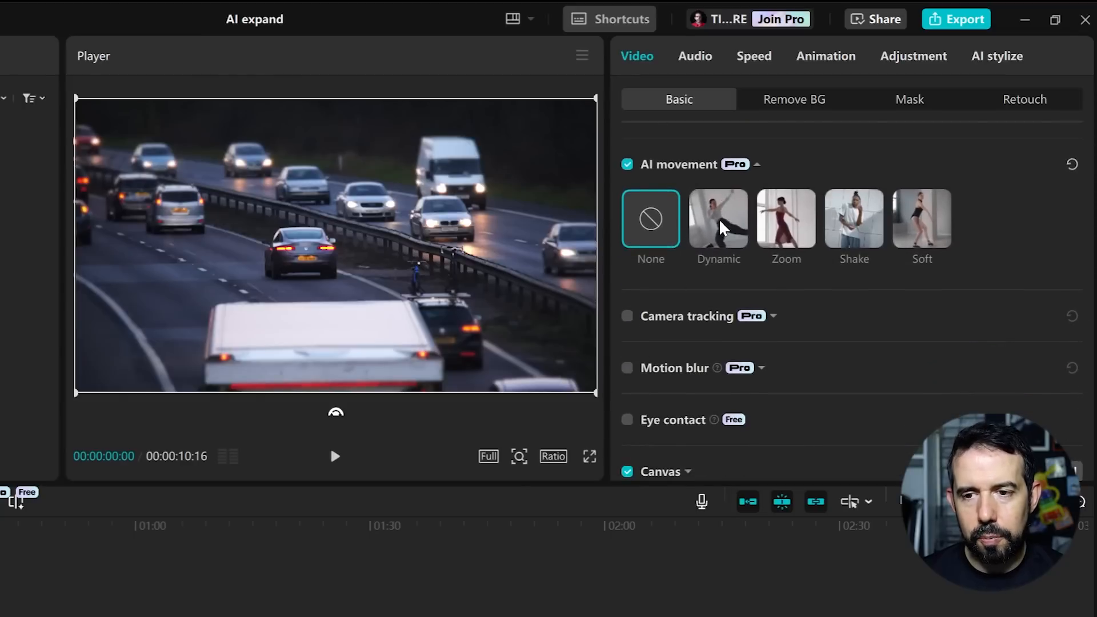
Apply the Dynamic preset, test the scale at maximum, and settle on scale 52, rotation 47.
left_click(718, 219)
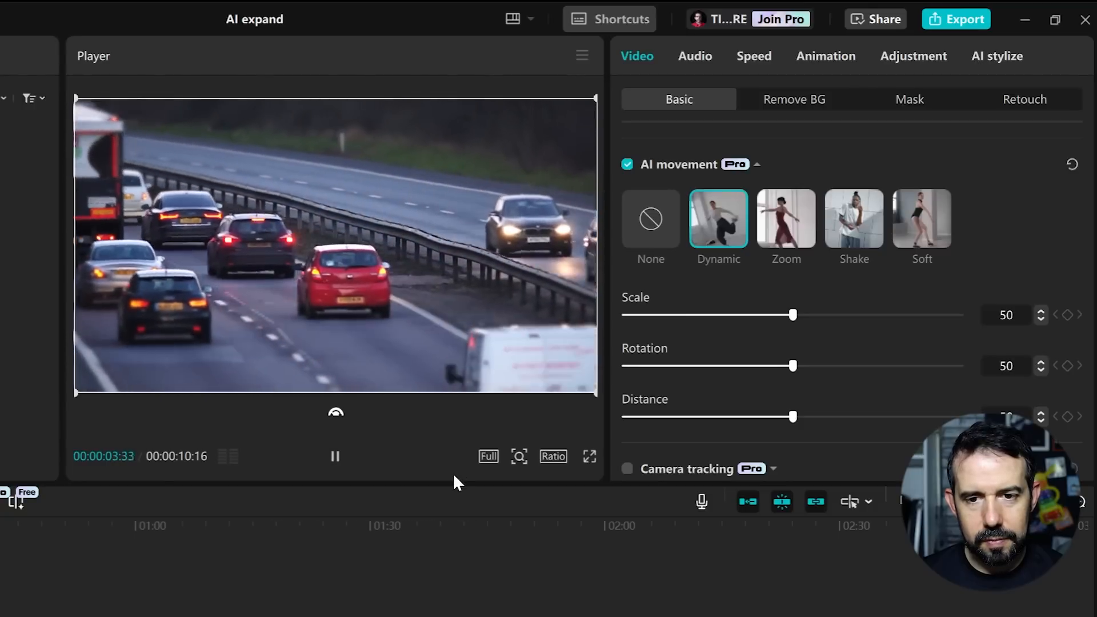
left_click(334, 455)
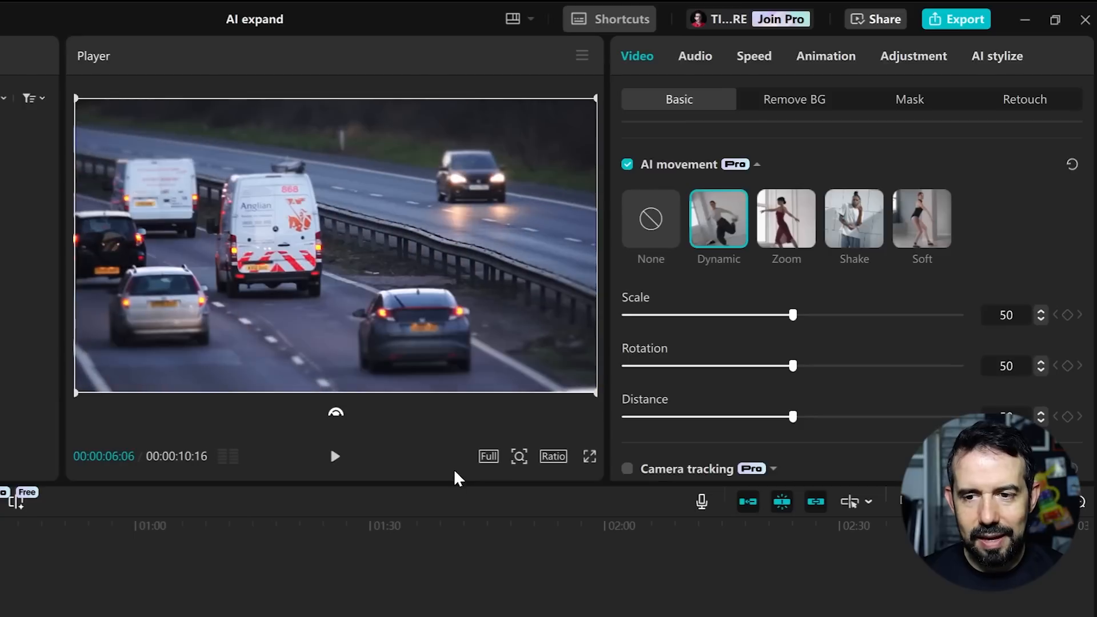
mouse_move(734, 303)
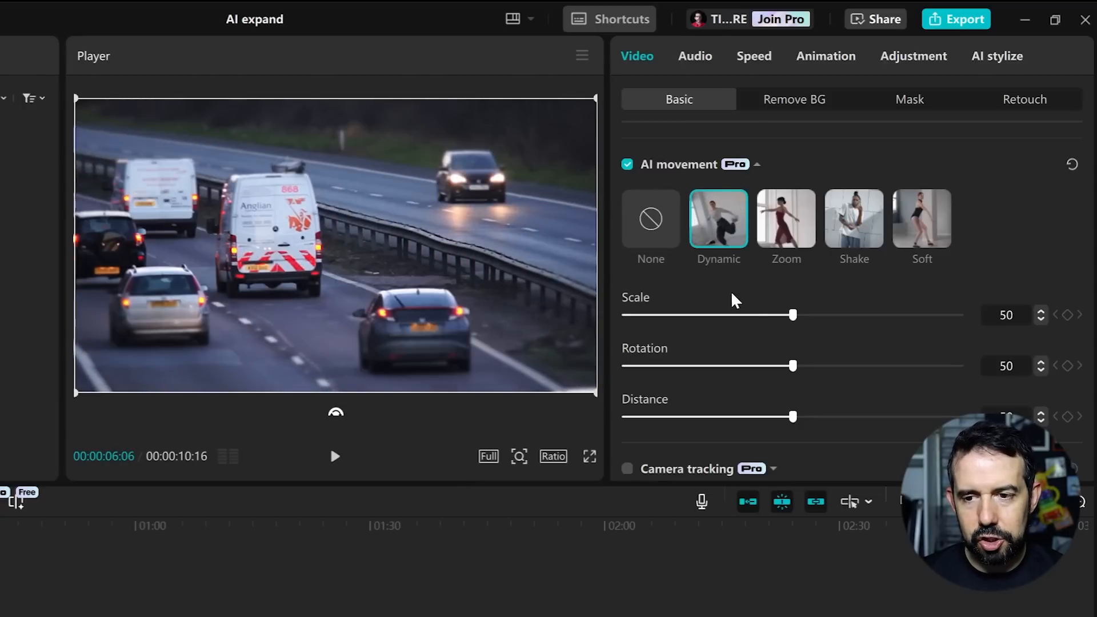
mouse_move(780, 390)
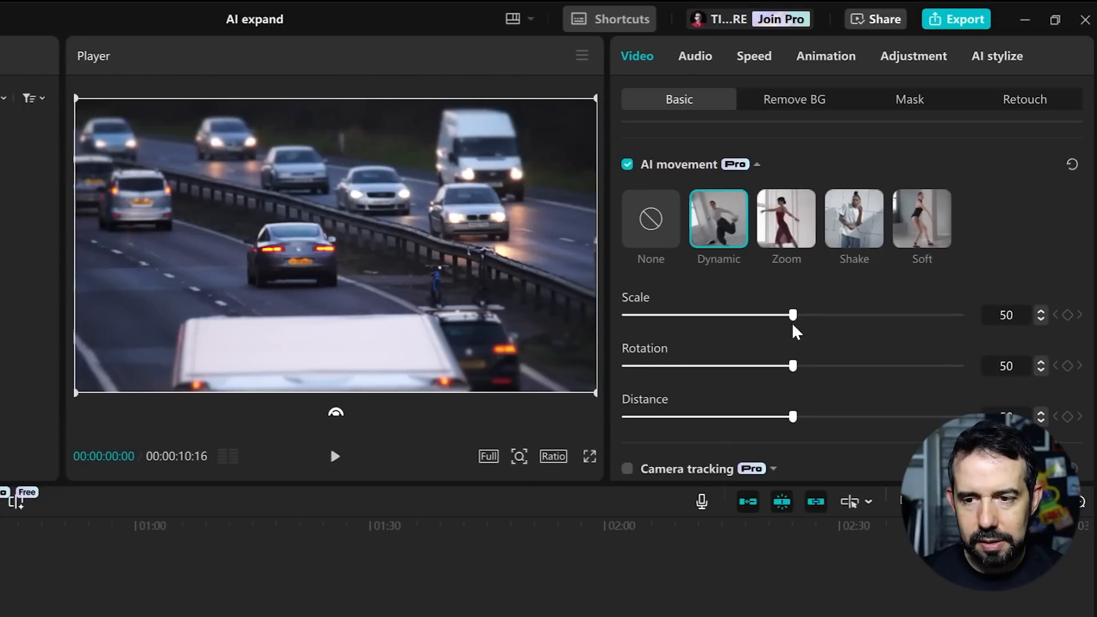
left_click_drag(793, 314, 962, 315)
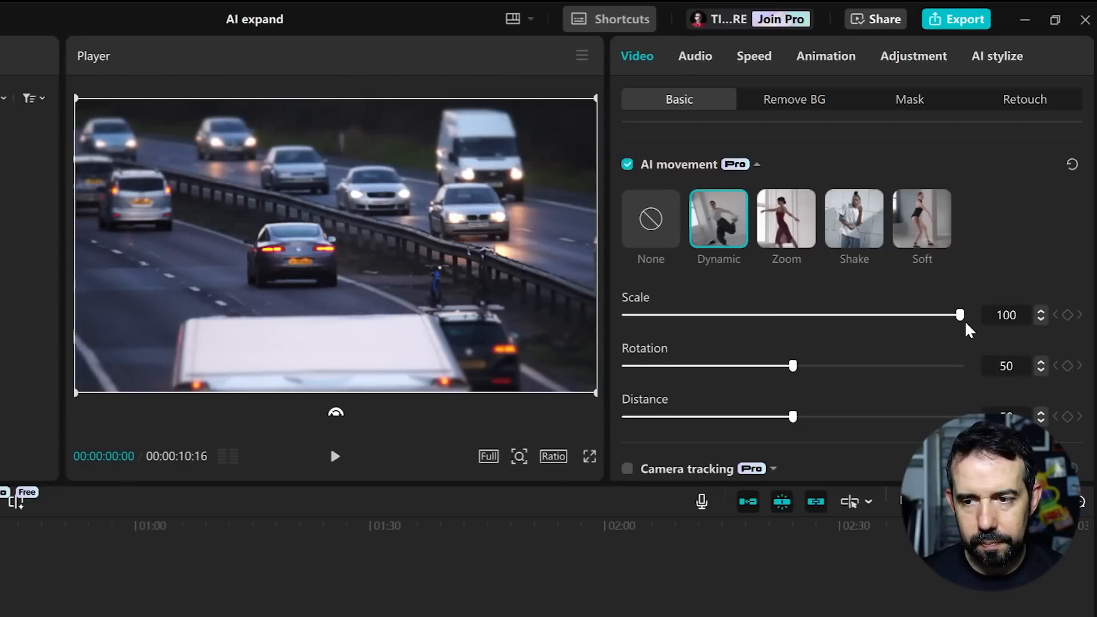
left_click(334, 457)
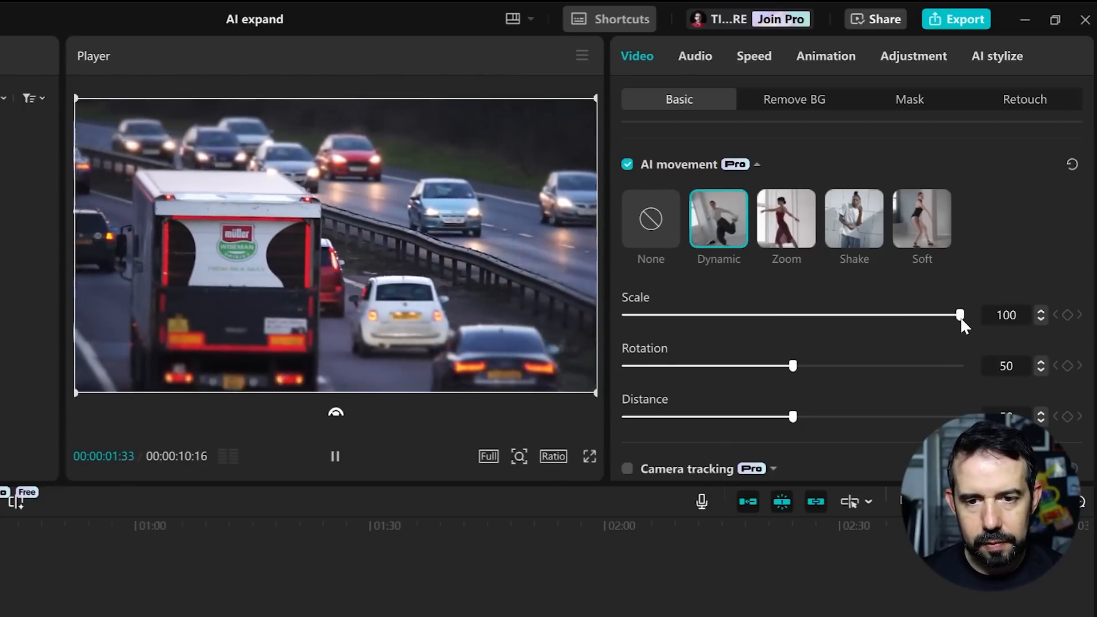
left_click_drag(959, 315, 625, 315)
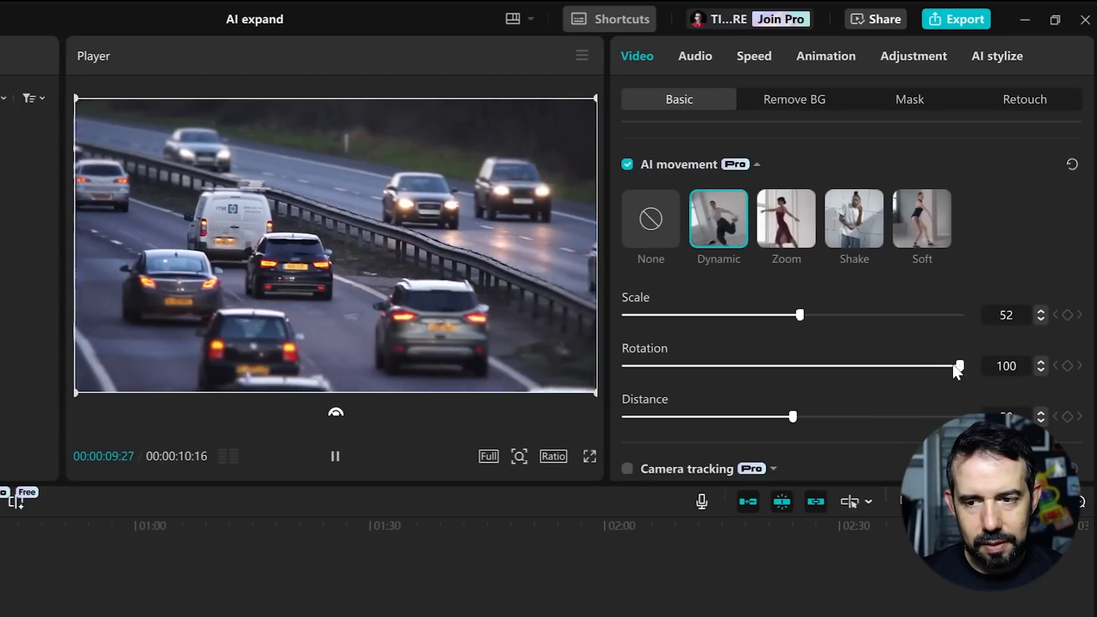
left_click_drag(959, 365, 781, 365)
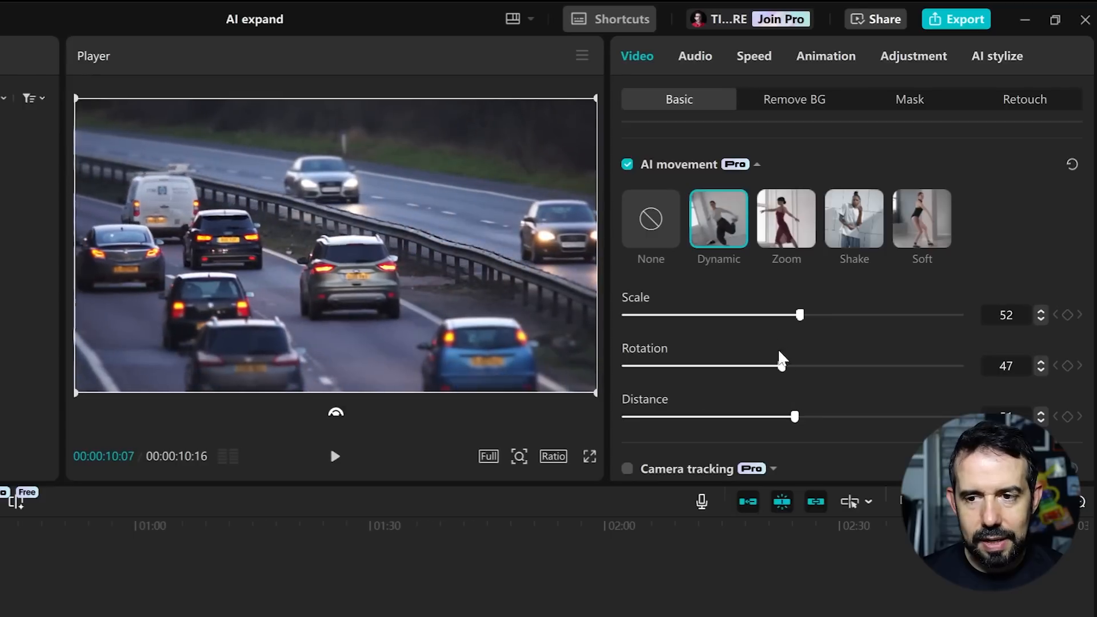
Preview the Zoom preset with scale at 100 and then 0, then select Shake.
left_click(786, 219)
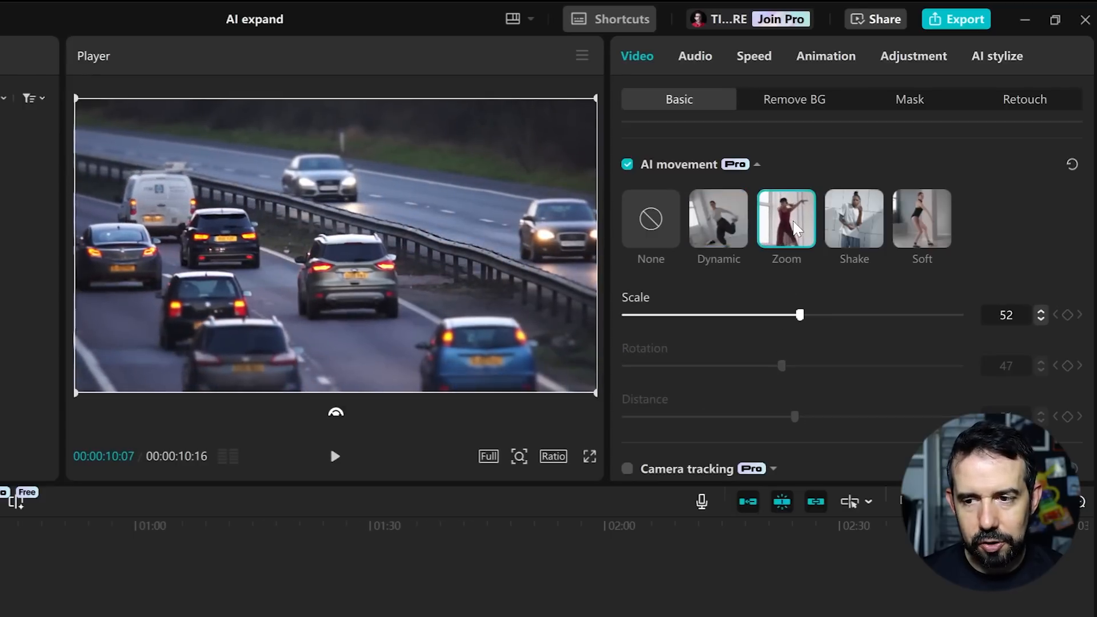
left_click(334, 456)
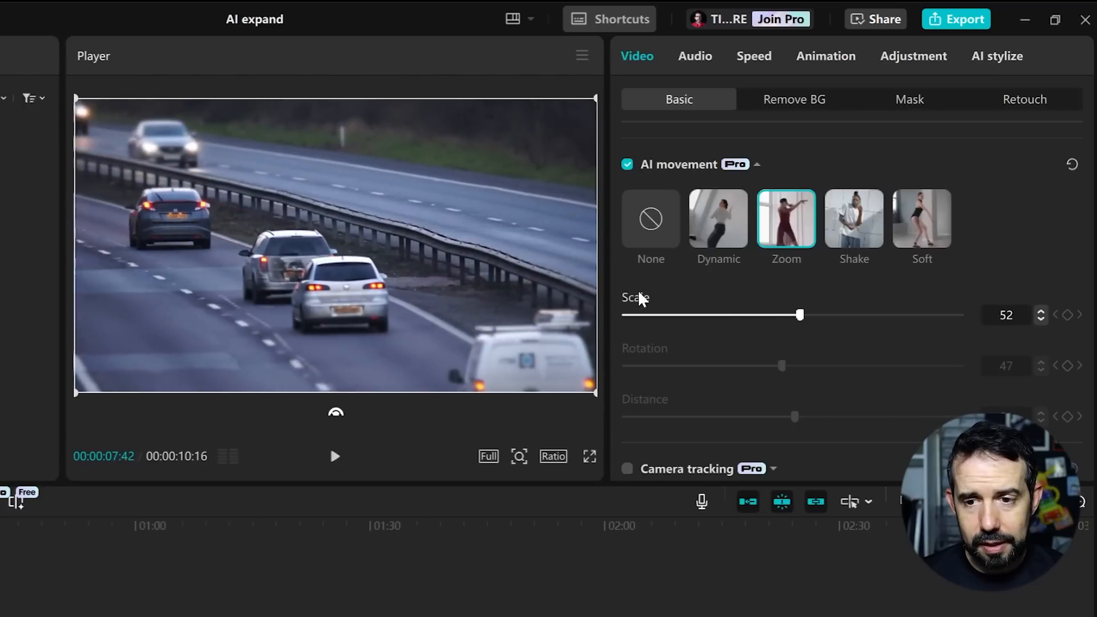
left_click_drag(800, 315, 960, 315)
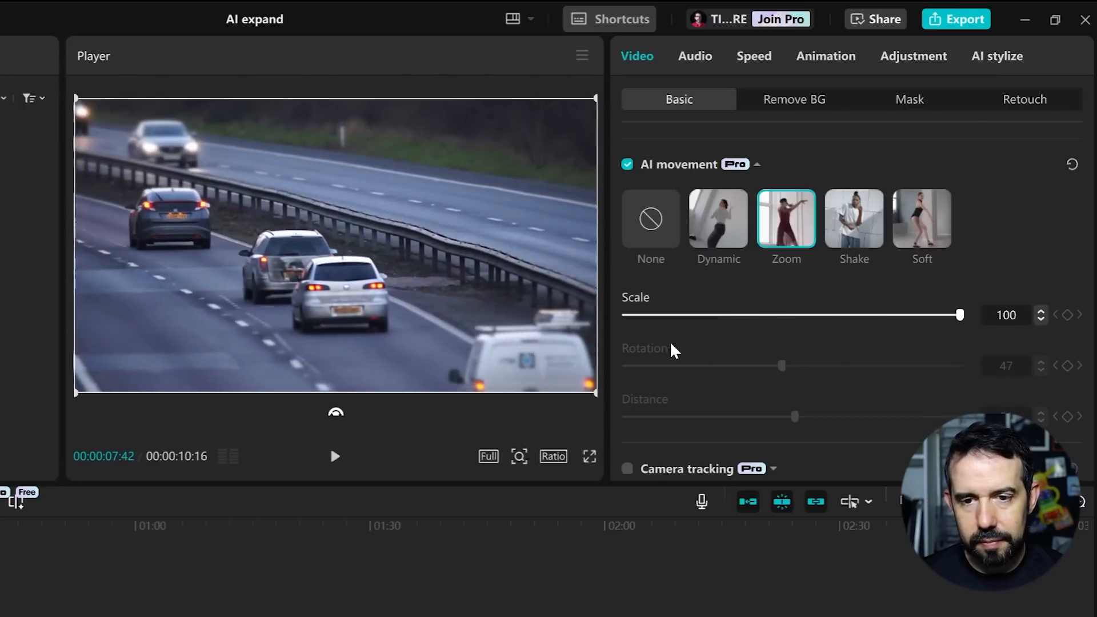
left_click(334, 456)
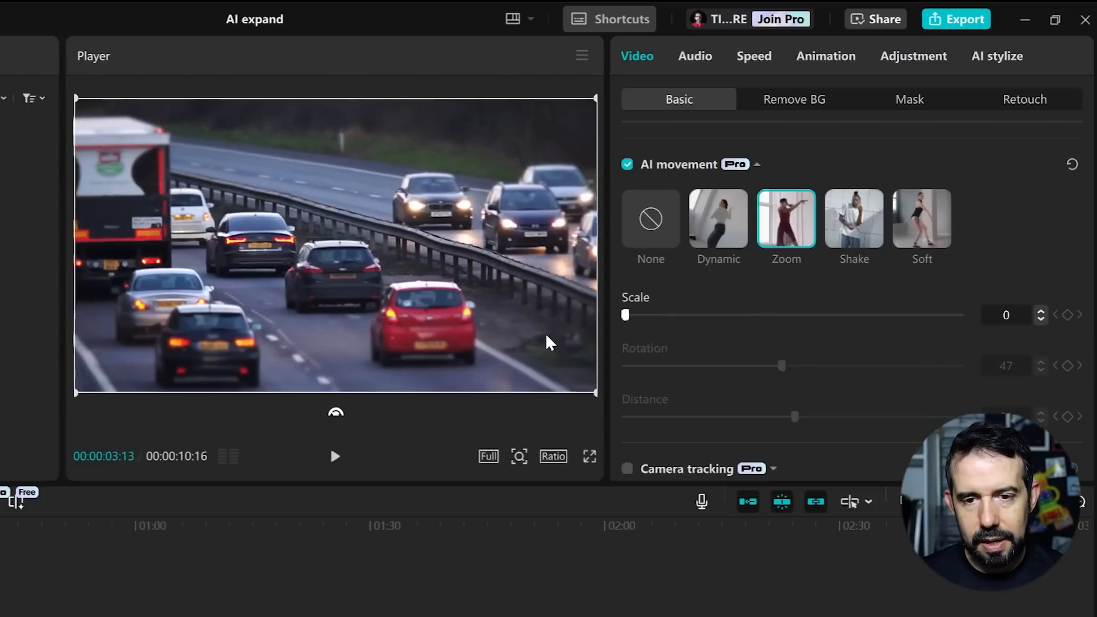
left_click(335, 456)
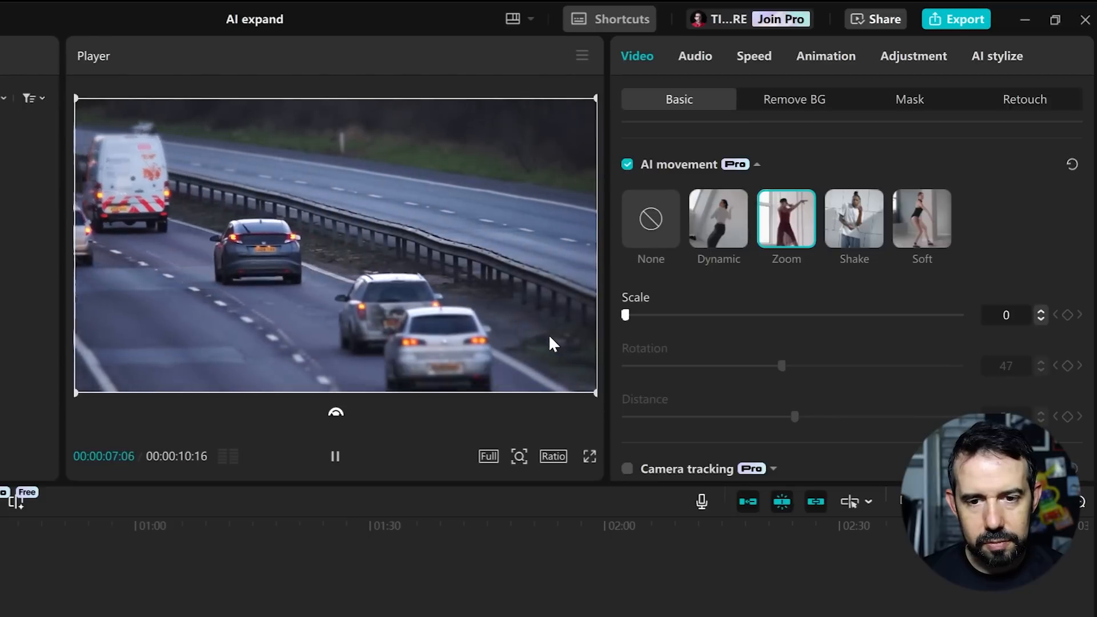
left_click(854, 218)
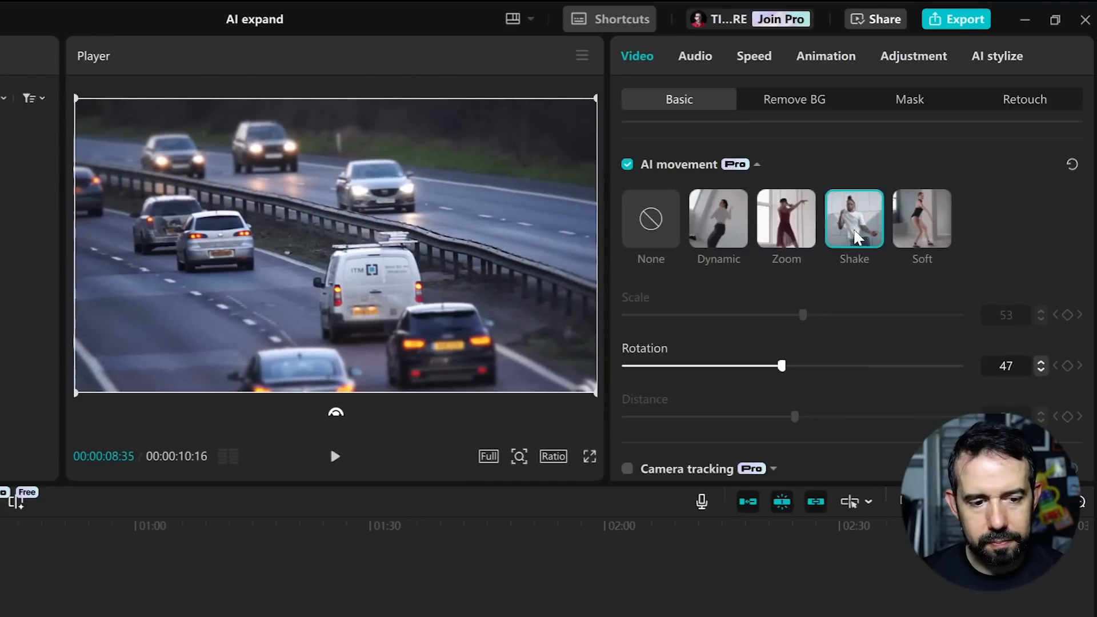
Preview Shake, drop its rotation to 0, then push rotation to 100.
left_click(335, 456)
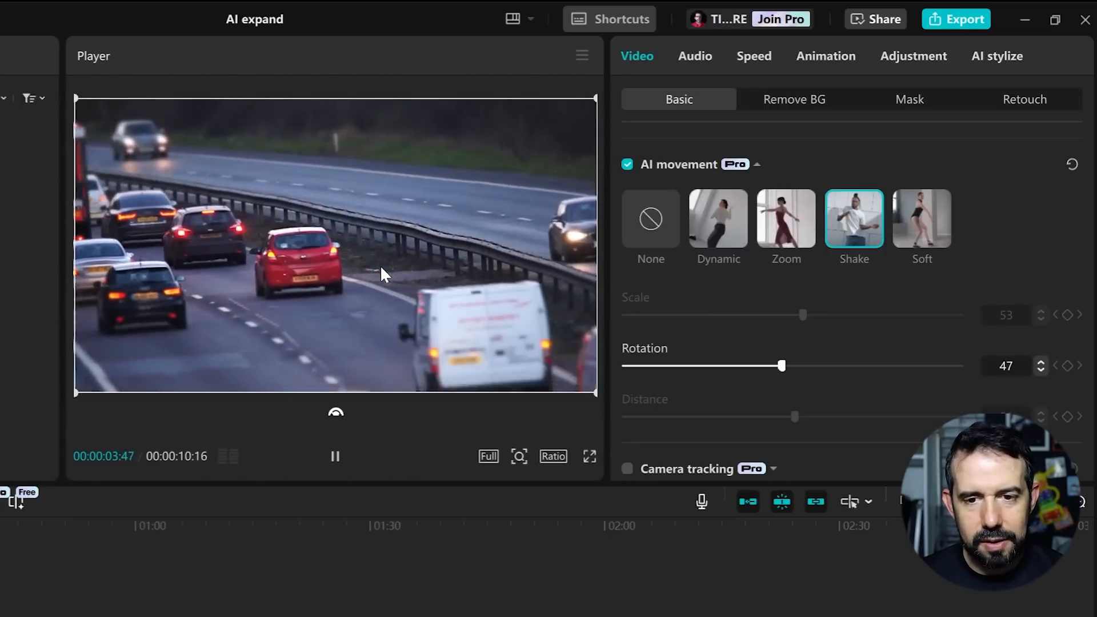
left_click(335, 456)
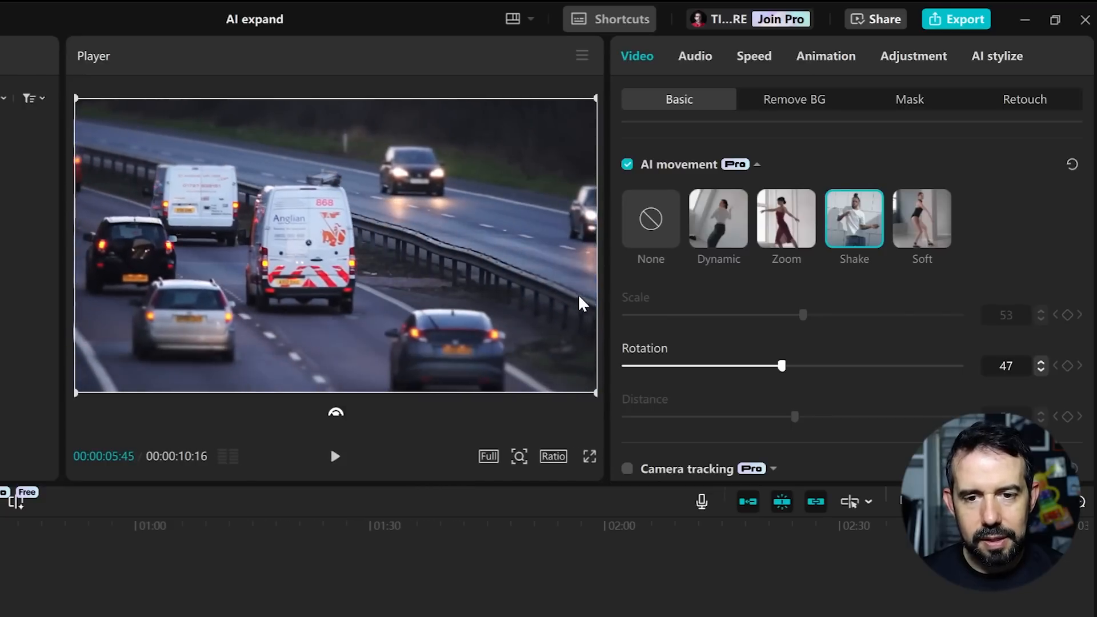
mouse_move(720, 369)
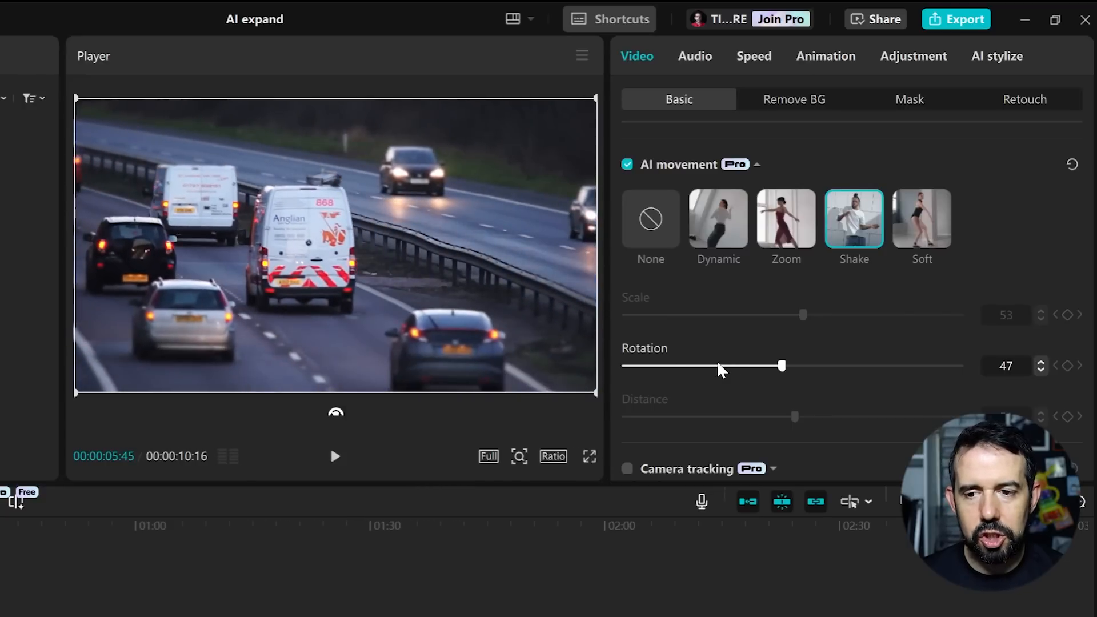
left_click_drag(782, 365, 711, 365)
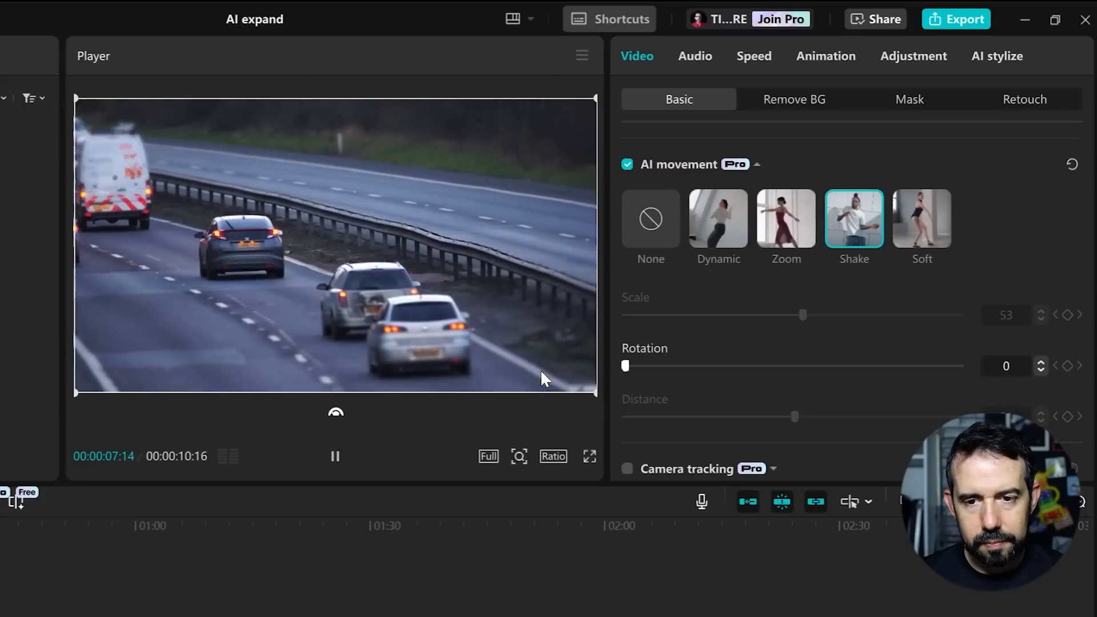
left_click_drag(626, 365, 959, 365)
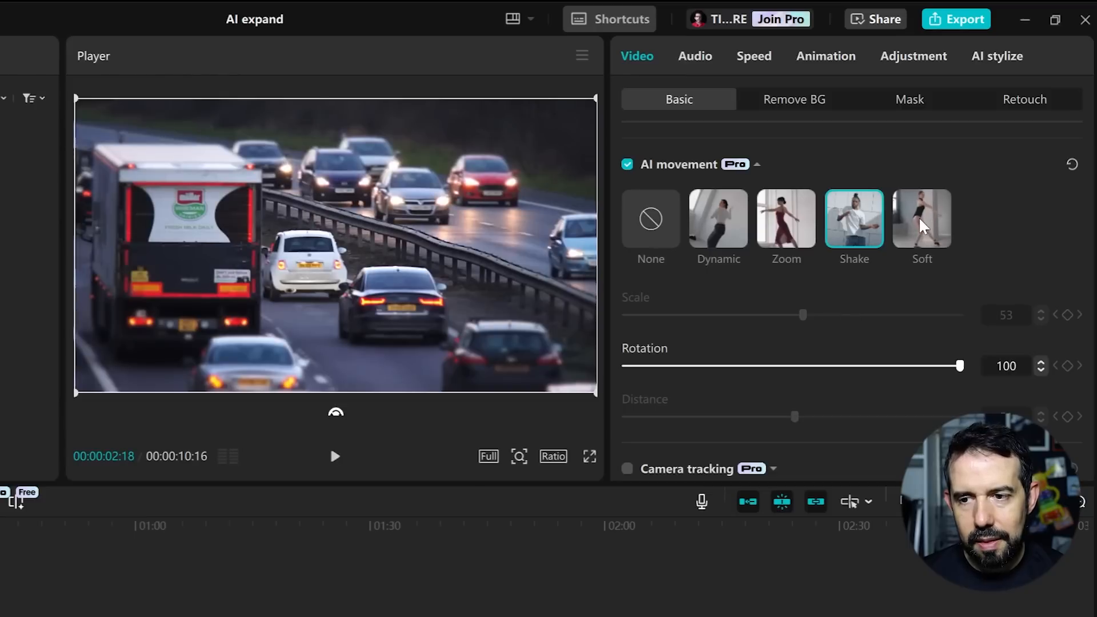
Select the Soft preset (scale 53, rotation 100), then play and pause the preview.
left_click(922, 219)
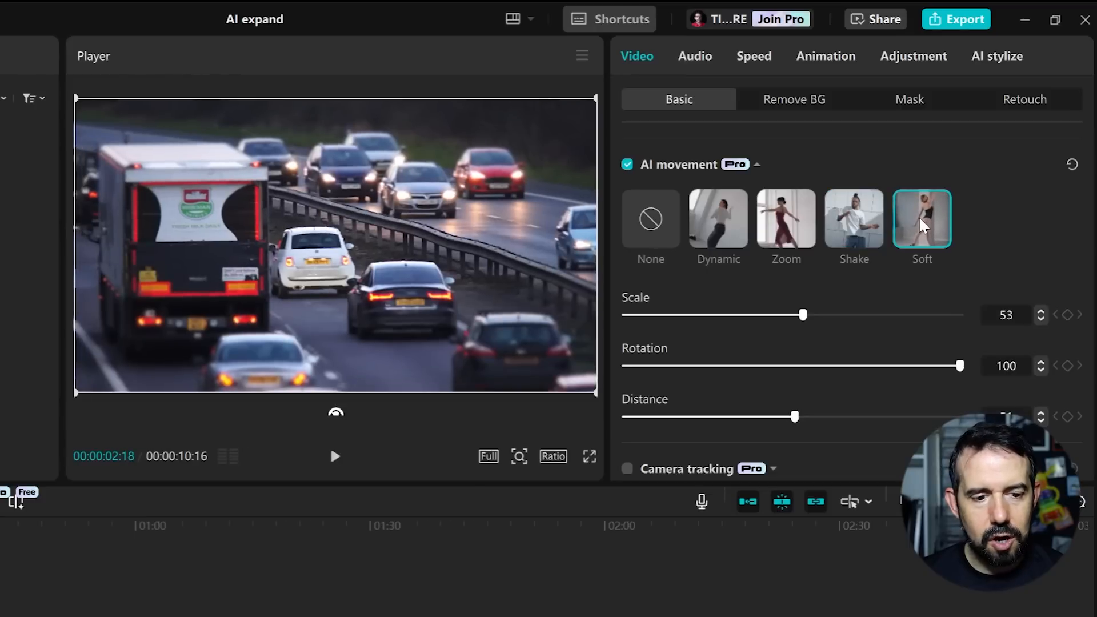
left_click(334, 457)
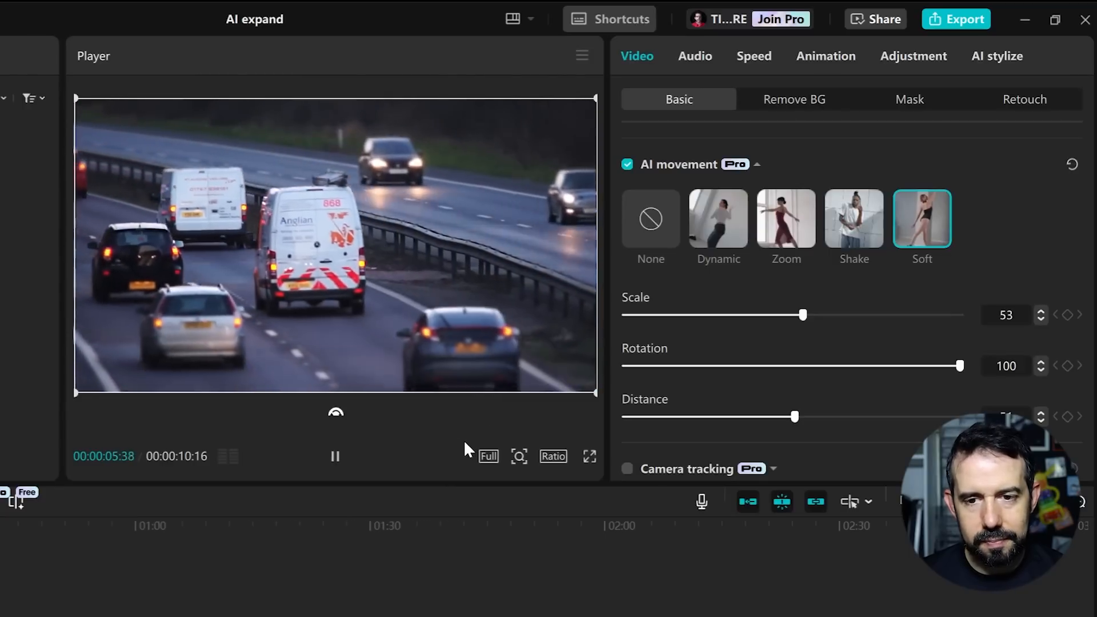
left_click(334, 457)
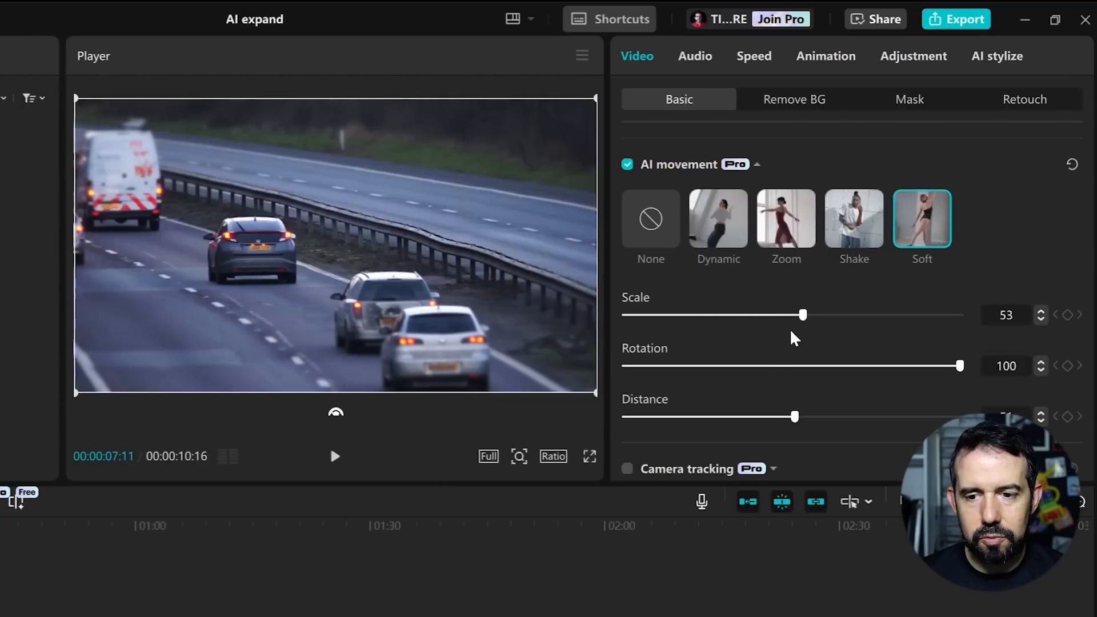
mouse_move(785, 368)
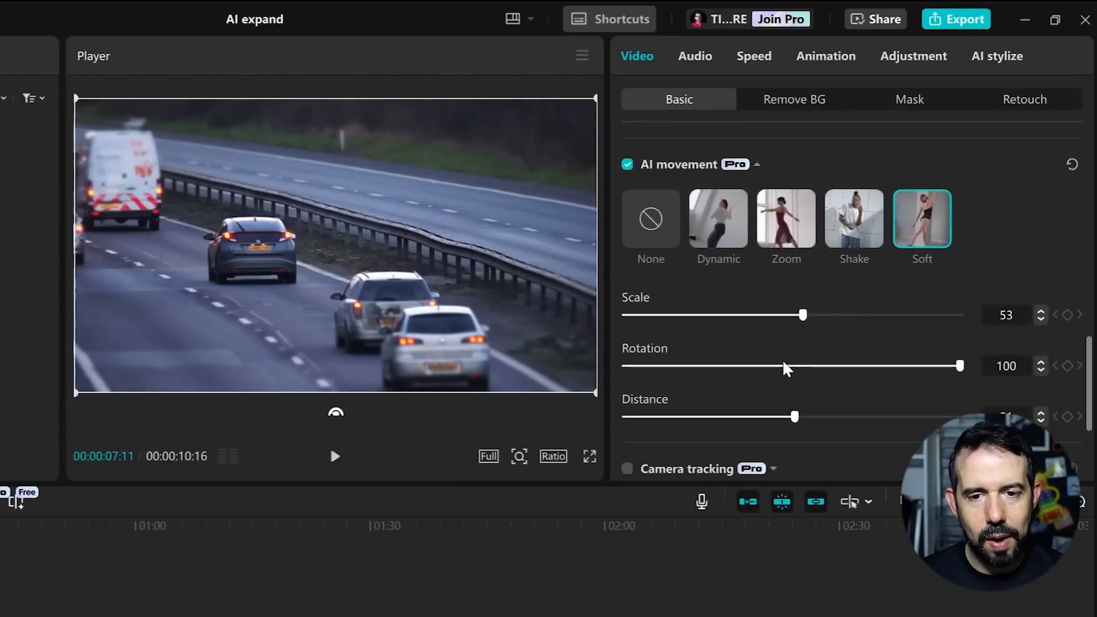